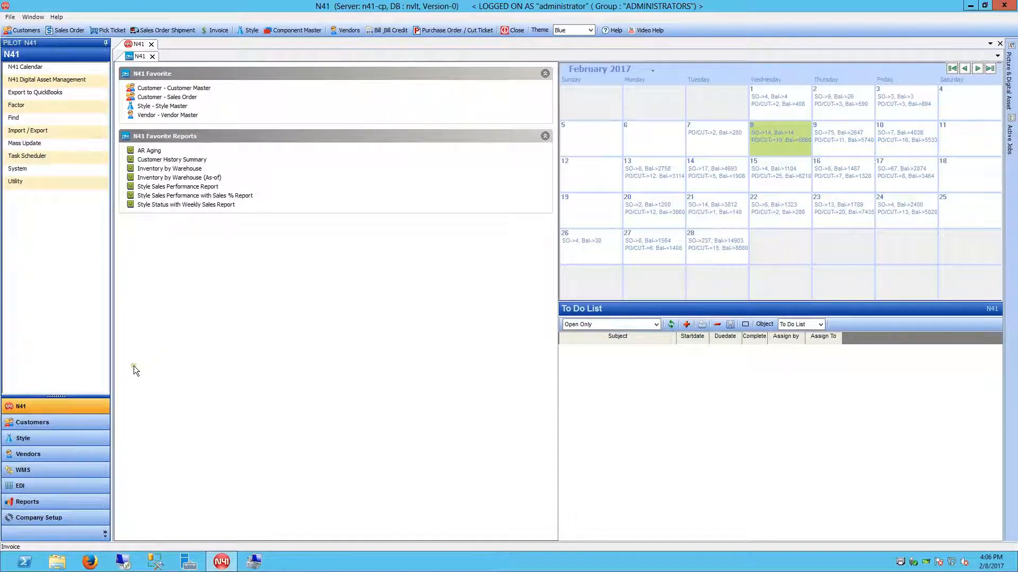
Go to the Customers module and open Return Authorization
{"action": "left_click", "coordinate": [33, 422]}
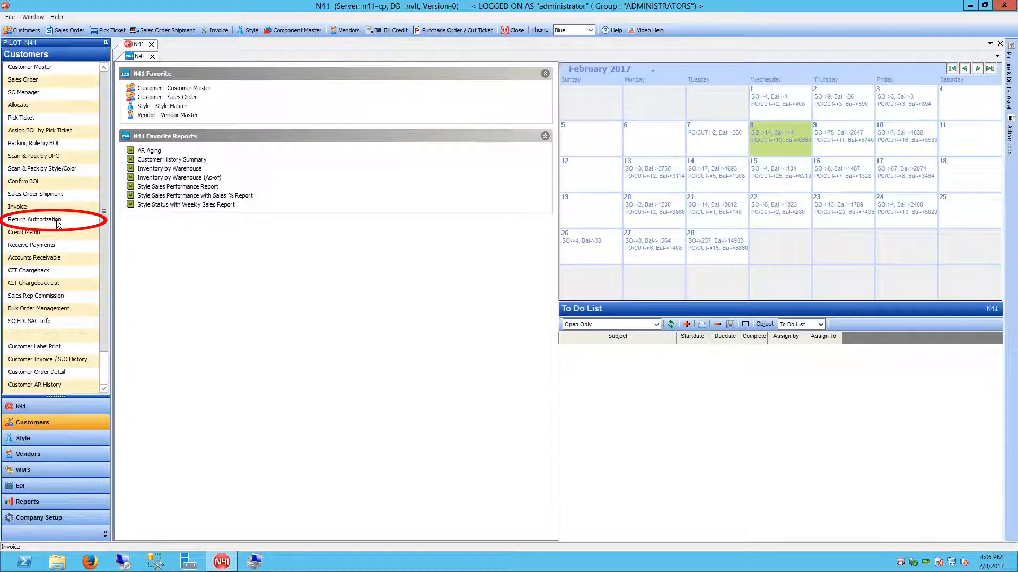
{"action": "left_click", "coordinate": [34, 220]}
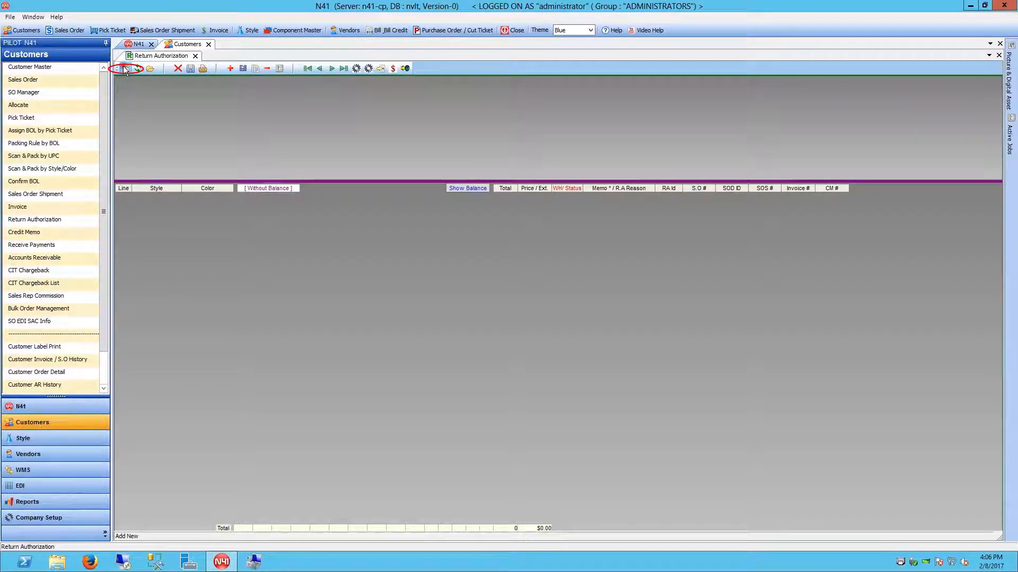
Add a new return authorization with customer THEO COLLECTION
{"action": "left_click", "coordinate": [123, 68]}
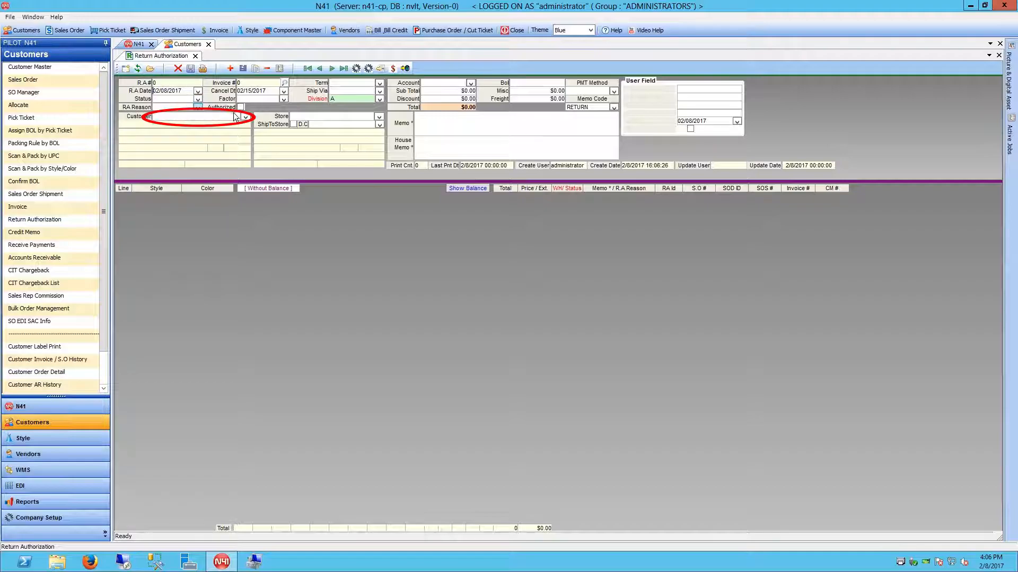
{"action": "left_click", "coordinate": [246, 117]}
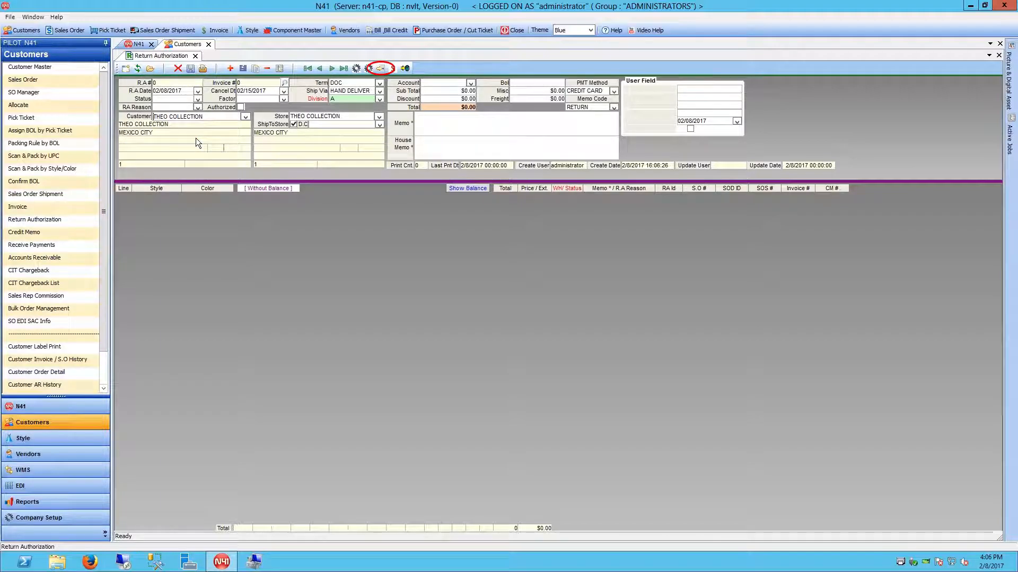
{"action": "mouse_move", "coordinate": [380, 67]}
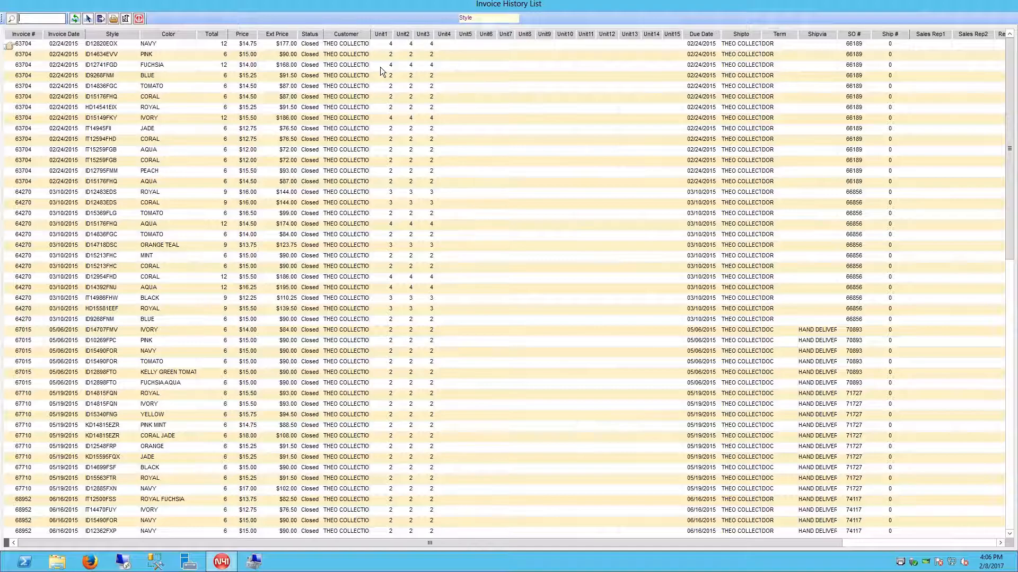
Import the NAVY, TOMATO and CORAL lines of invoice 63704 and close Invoice History
{"action": "left_click", "coordinate": [23, 44]}
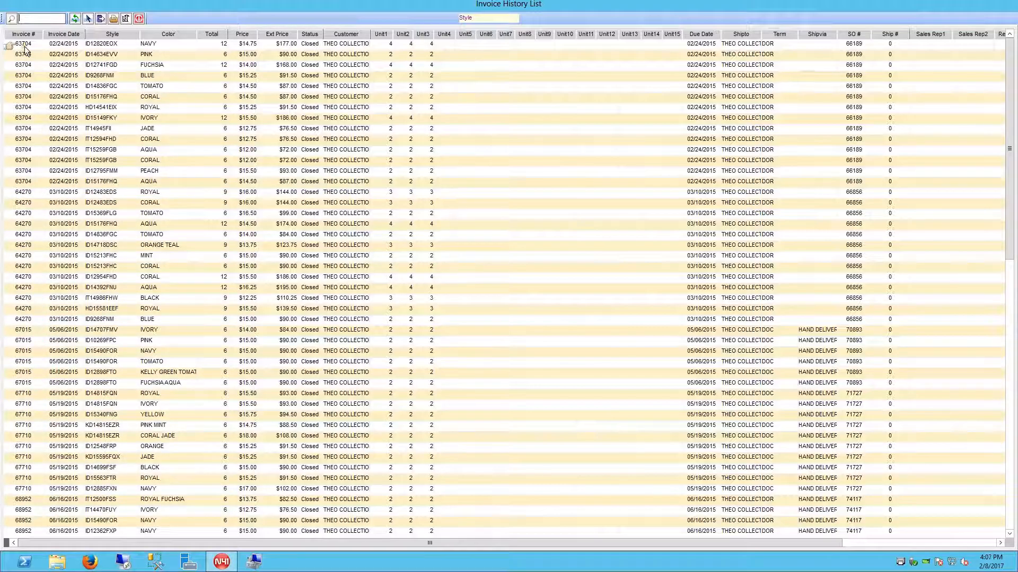
{"action": "left_click", "coordinate": [22, 44]}
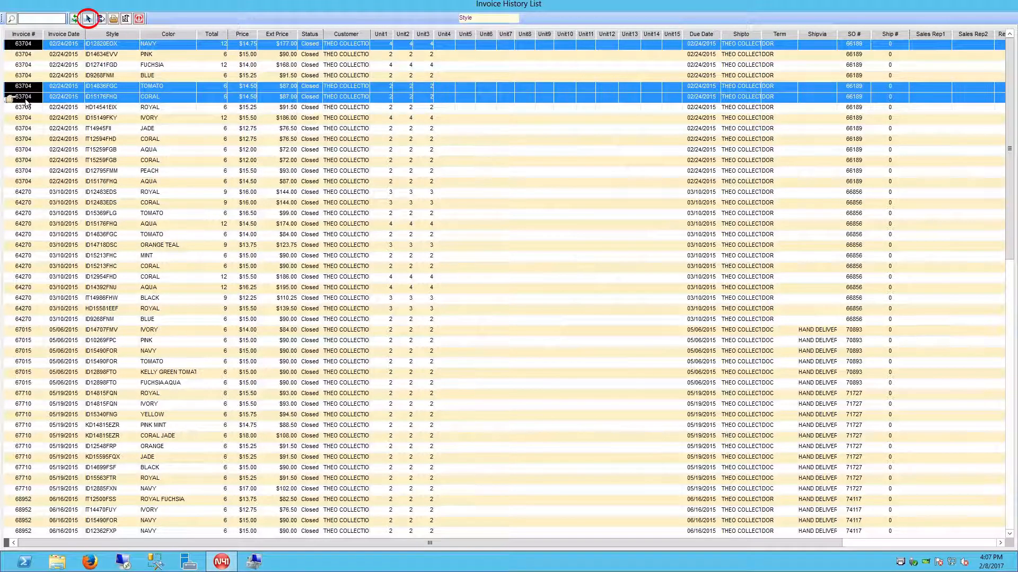
{"action": "mouse_move", "coordinate": [88, 18]}
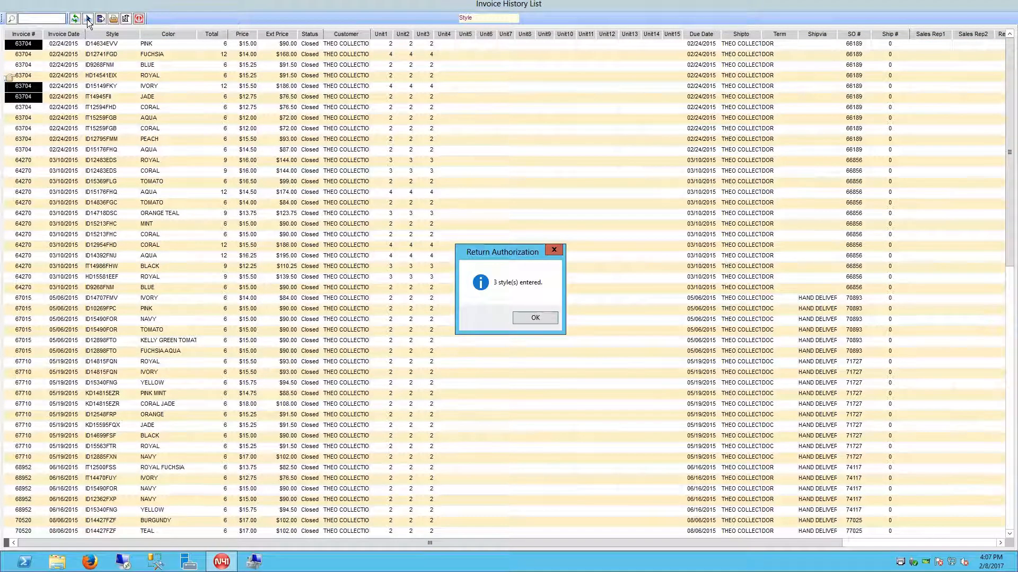
{"action": "mouse_move", "coordinate": [410, 217]}
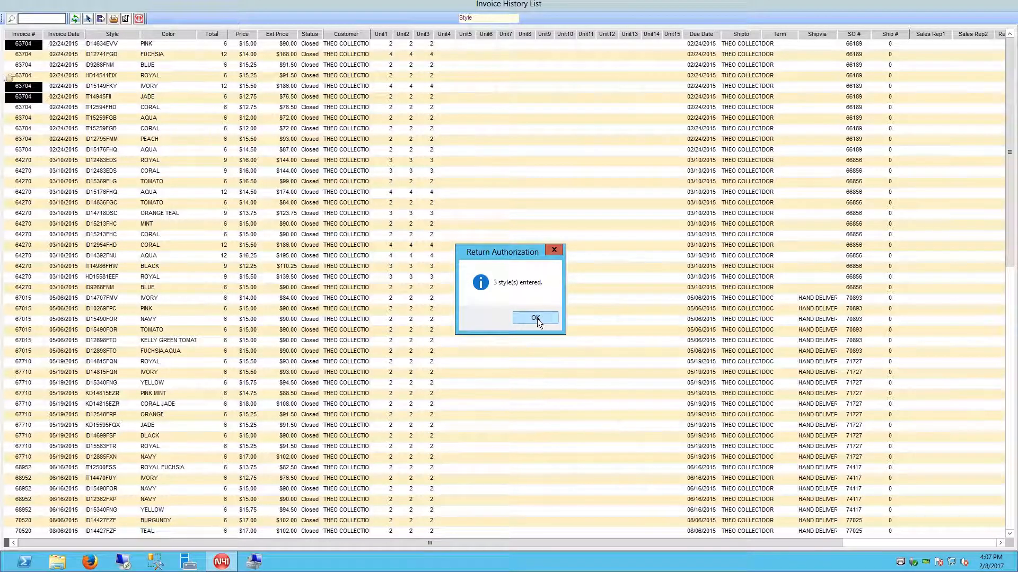
{"action": "left_click", "coordinate": [533, 318]}
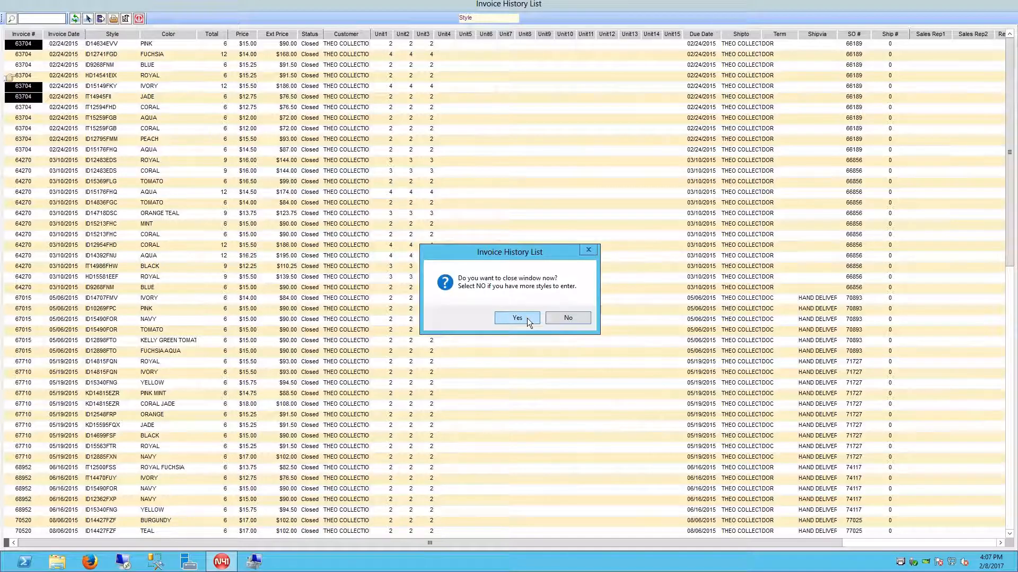
{"action": "left_click", "coordinate": [516, 318]}
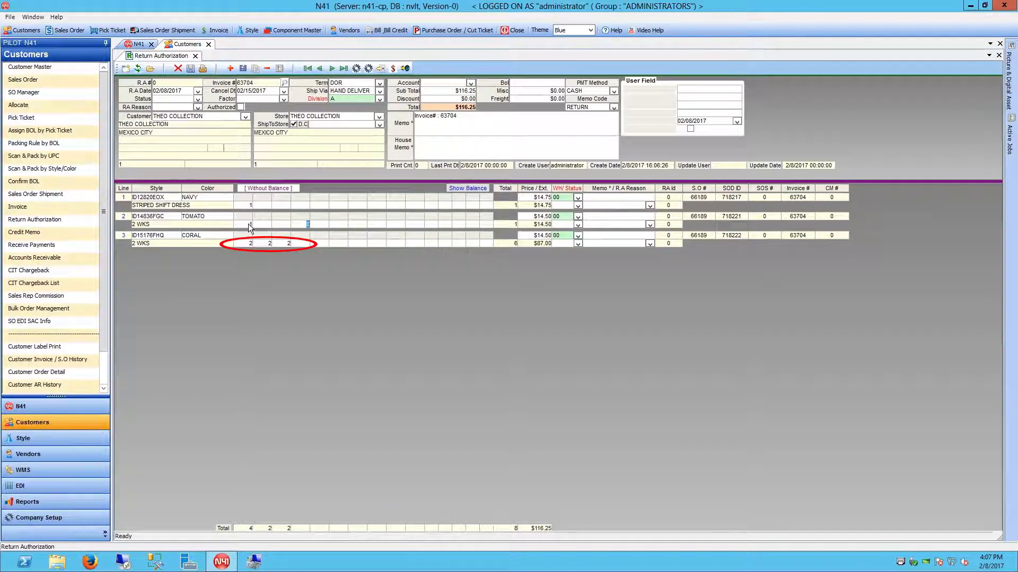
Set a CORAL size quantity to 0, cutting that line to 3 units
{"action": "left_click", "coordinate": [249, 243]}
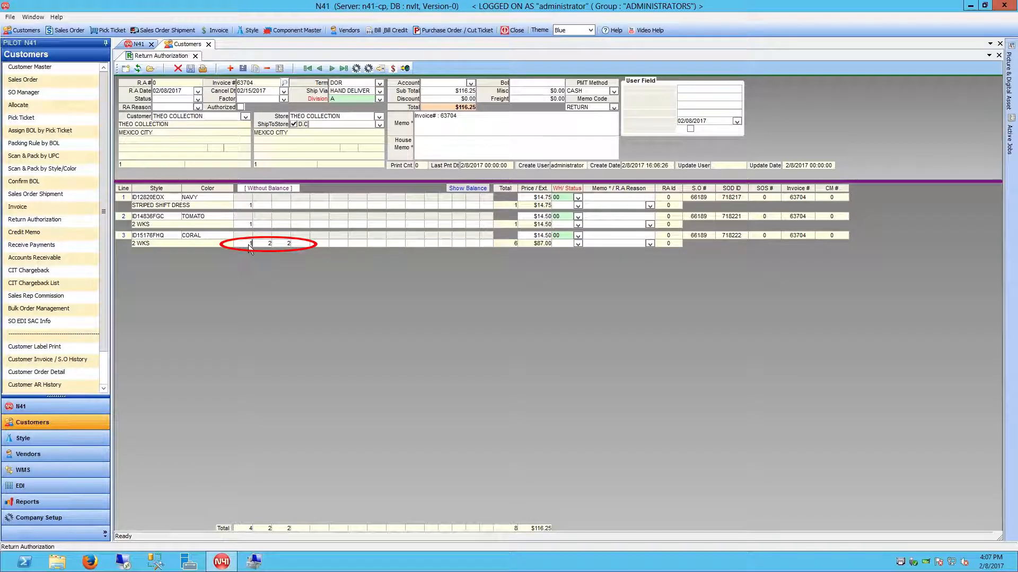
{"action": "type", "text": "0"}
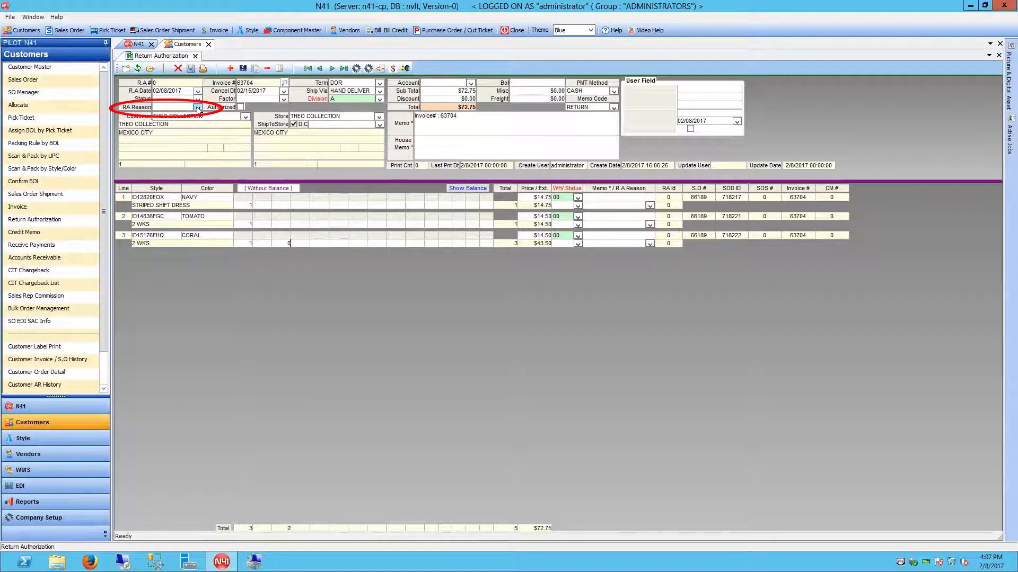
Choose RA reason DAMAGED and apply it to all detail lines
{"action": "left_click", "coordinate": [198, 107]}
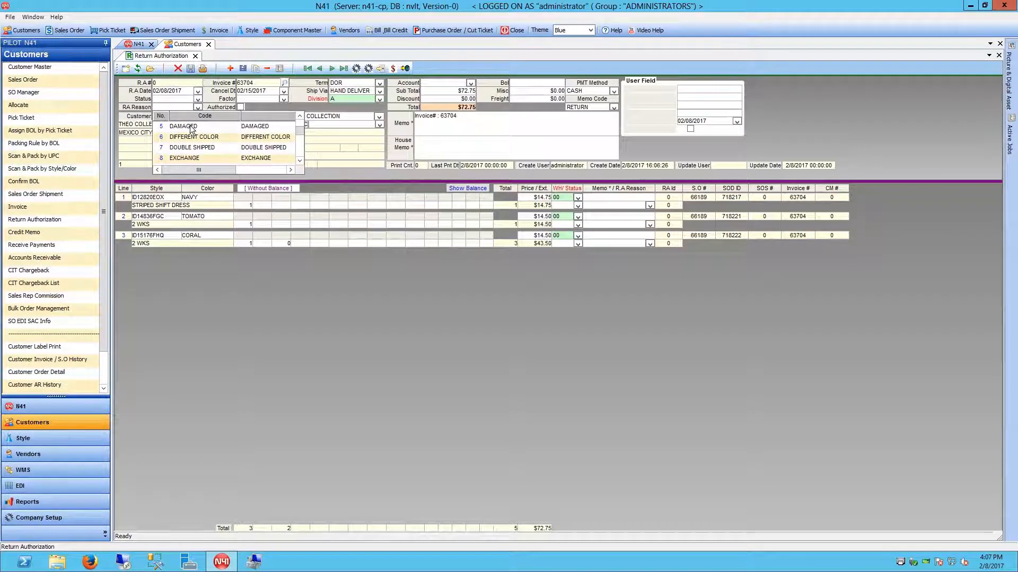
{"action": "left_click", "coordinate": [184, 126]}
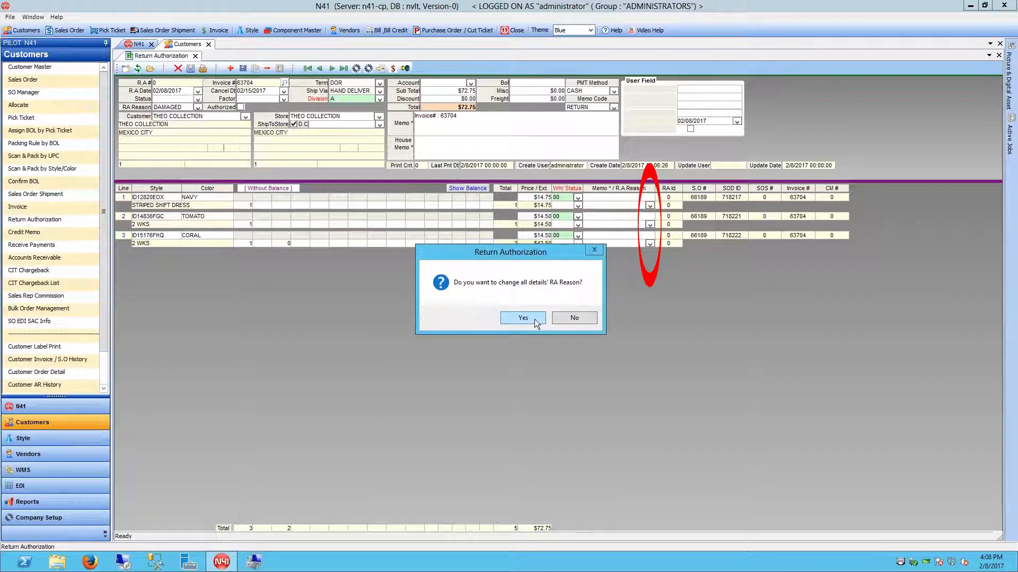
{"action": "left_click", "coordinate": [523, 317]}
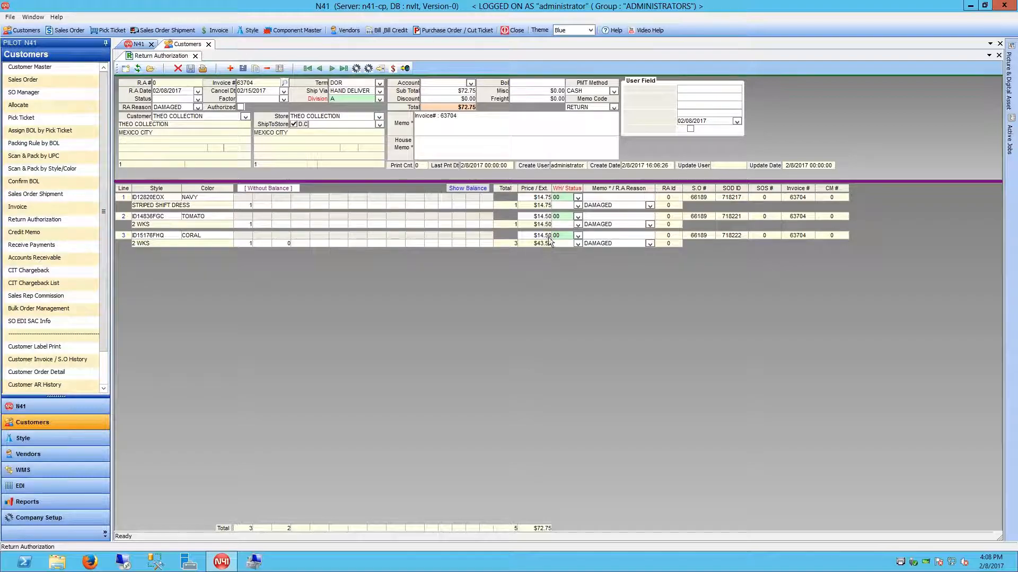
{"action": "mouse_move", "coordinate": [574, 263]}
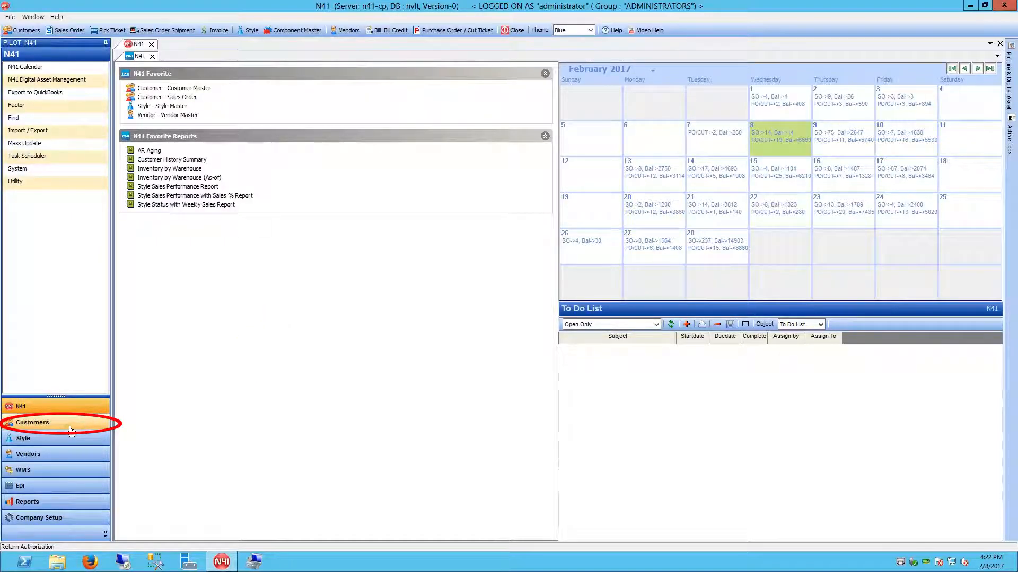
Reopen Return Authorization from the Customers module
{"action": "left_click", "coordinate": [33, 422]}
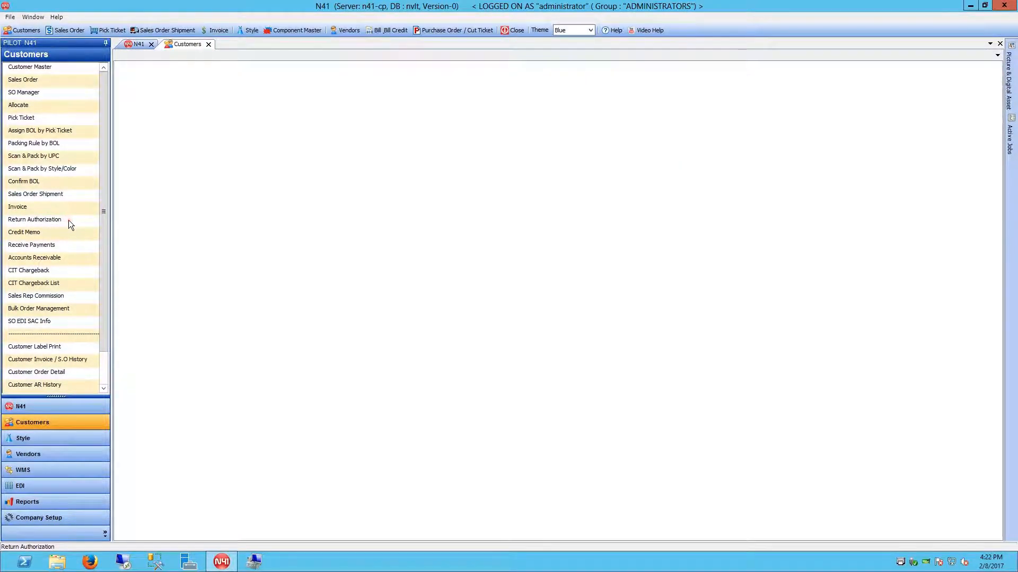
{"action": "left_click", "coordinate": [34, 219]}
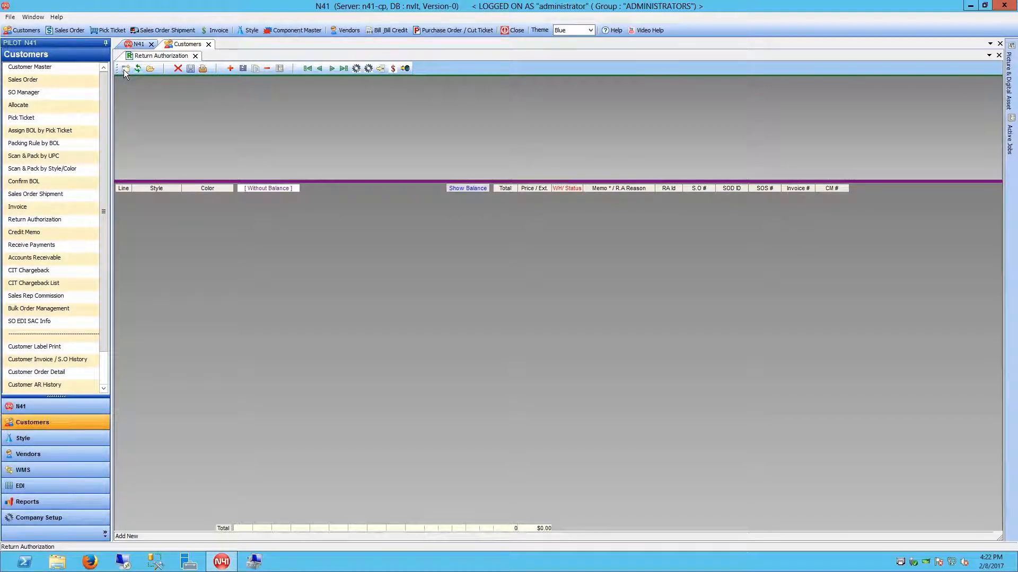
Add a second return authorization, searching 'THE' to pick THEO COLLECTION
{"action": "left_click", "coordinate": [126, 68]}
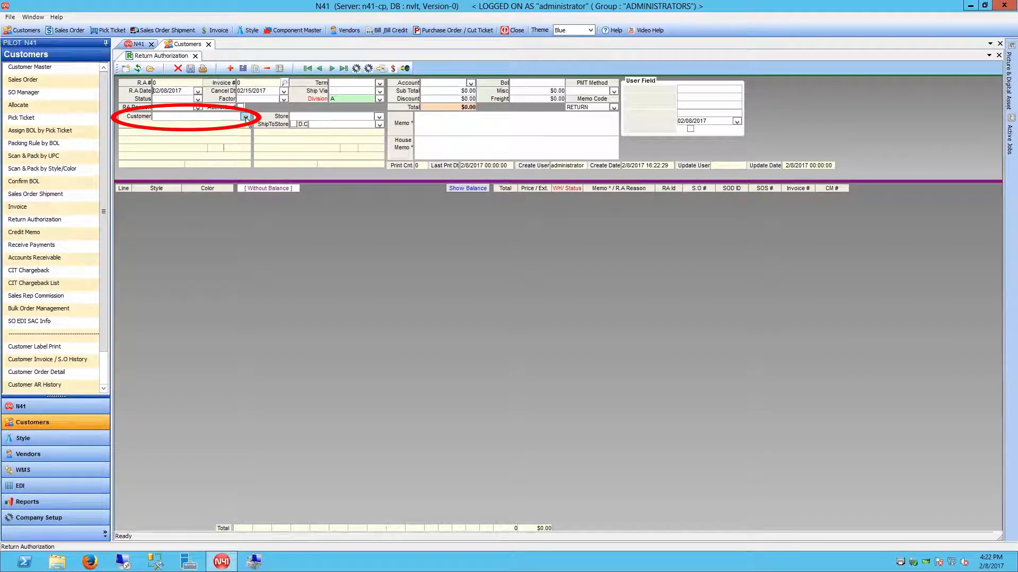
{"action": "left_click", "coordinate": [245, 117]}
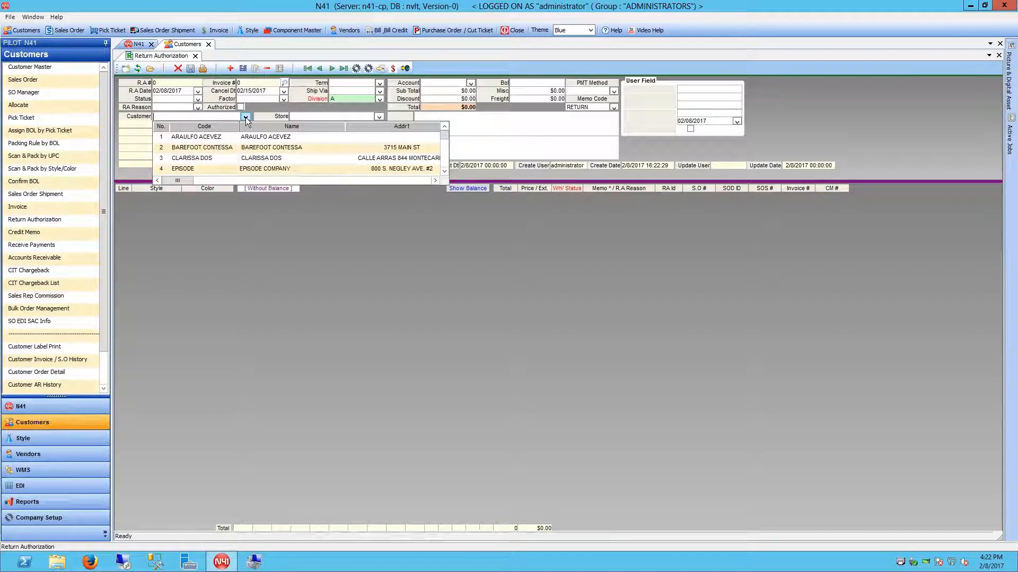
{"action": "type", "text": "THEO COLLECTION"}
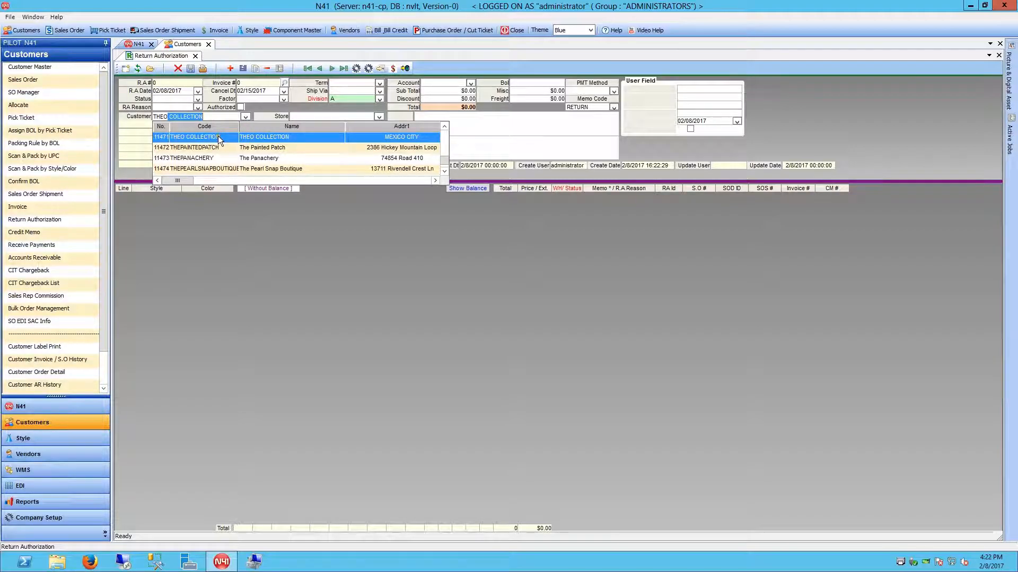
{"action": "left_click", "coordinate": [194, 136]}
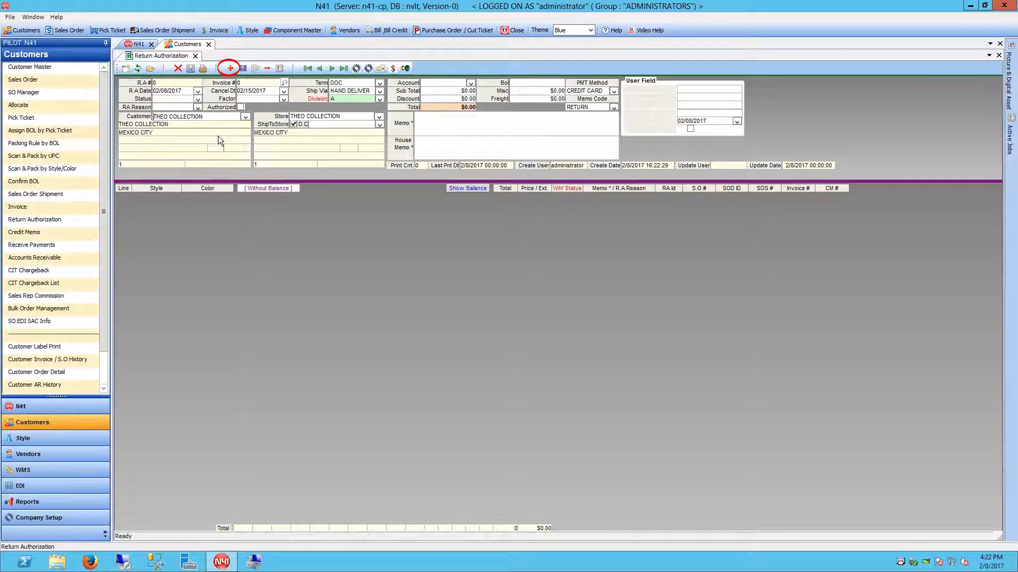
{"action": "mouse_move", "coordinate": [230, 67]}
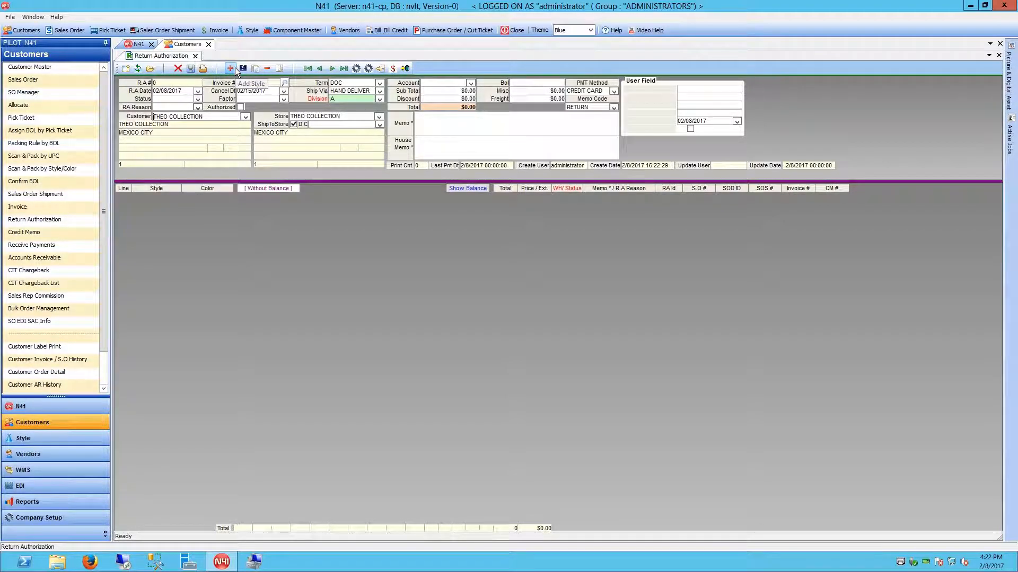
Add style B1013 in BURNT ORANGE, 1 unit in size XS
{"action": "left_click", "coordinate": [229, 68]}
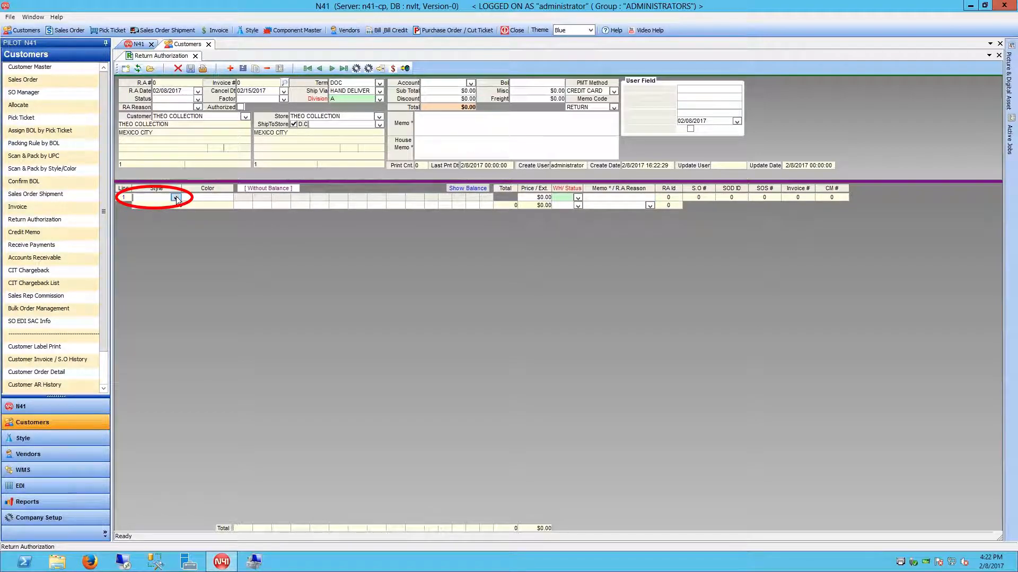
{"action": "type", "text": "B1013"}
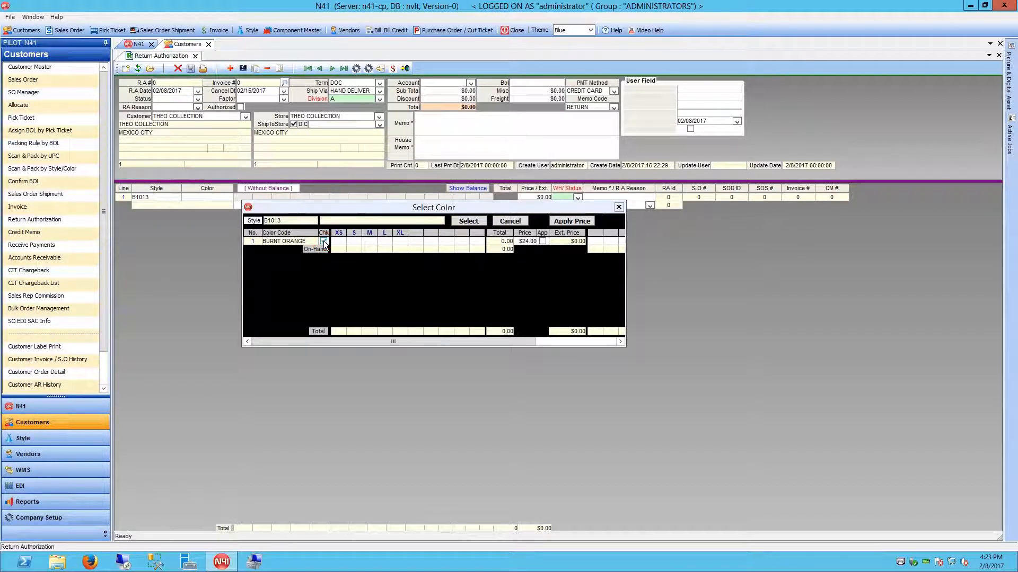
{"action": "left_click", "coordinate": [323, 240]}
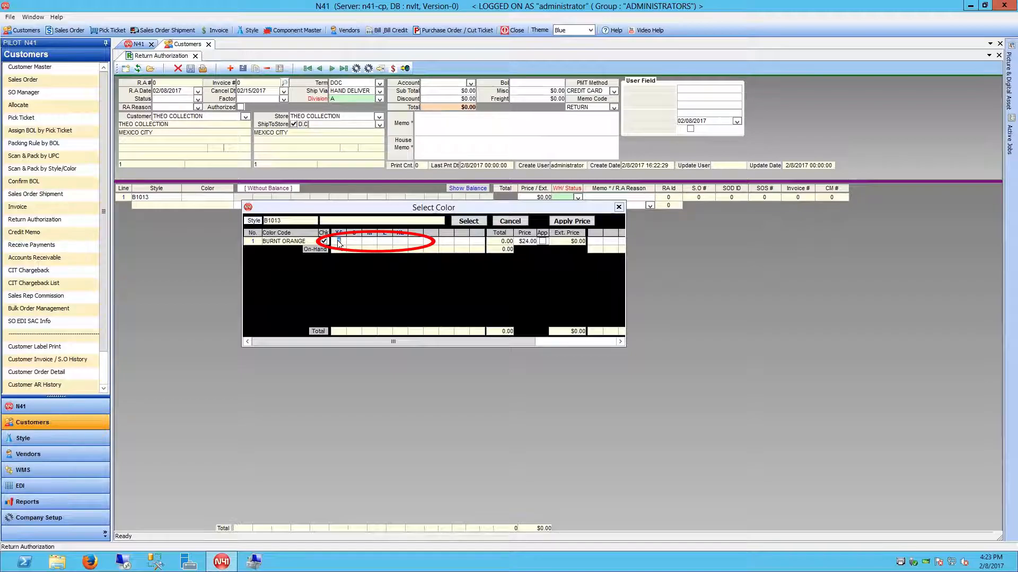
{"action": "type", "text": "1"}
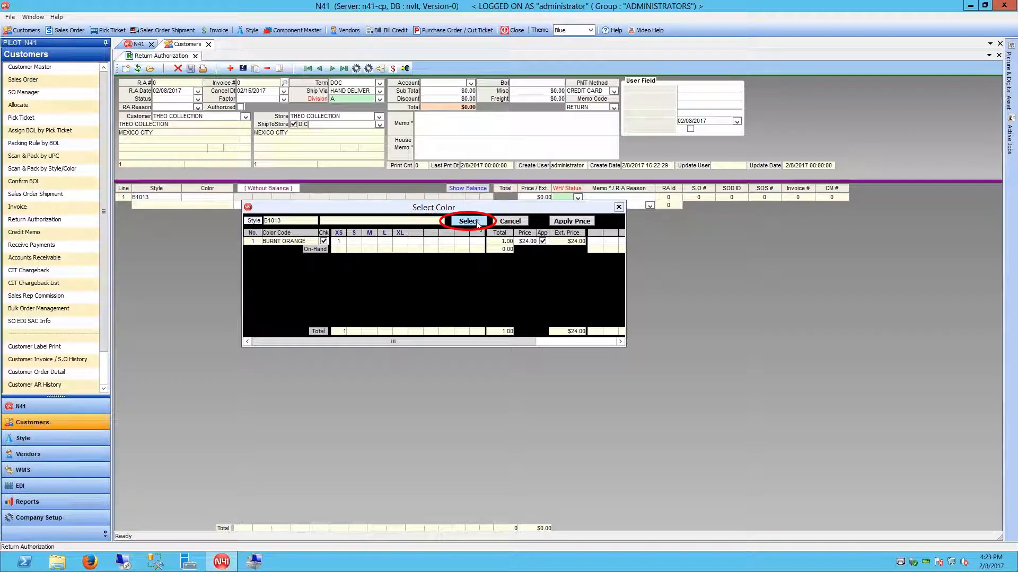
{"action": "left_click", "coordinate": [469, 220]}
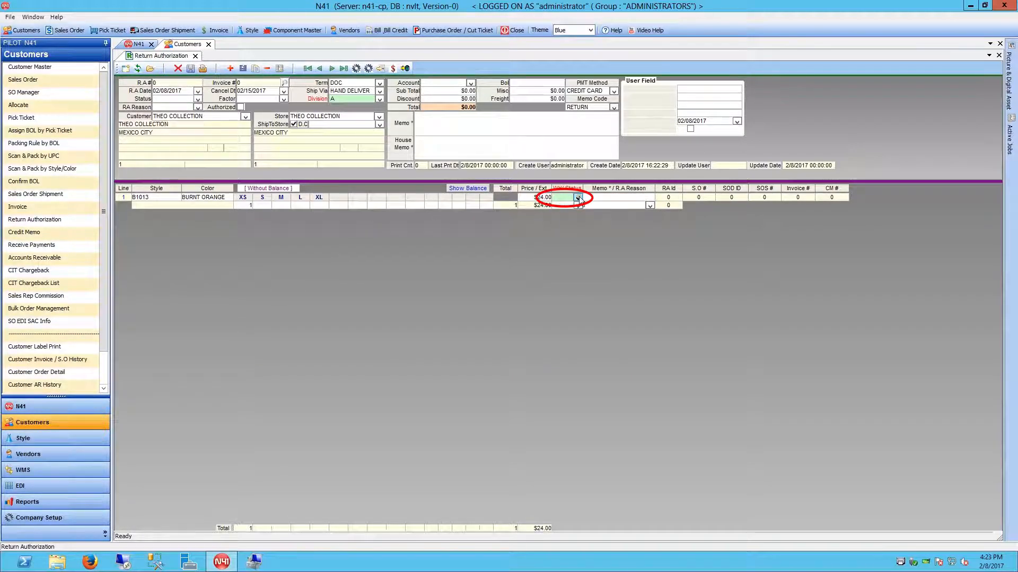
Set the B1013 line's warehouse status to 01
{"action": "left_click", "coordinate": [577, 197]}
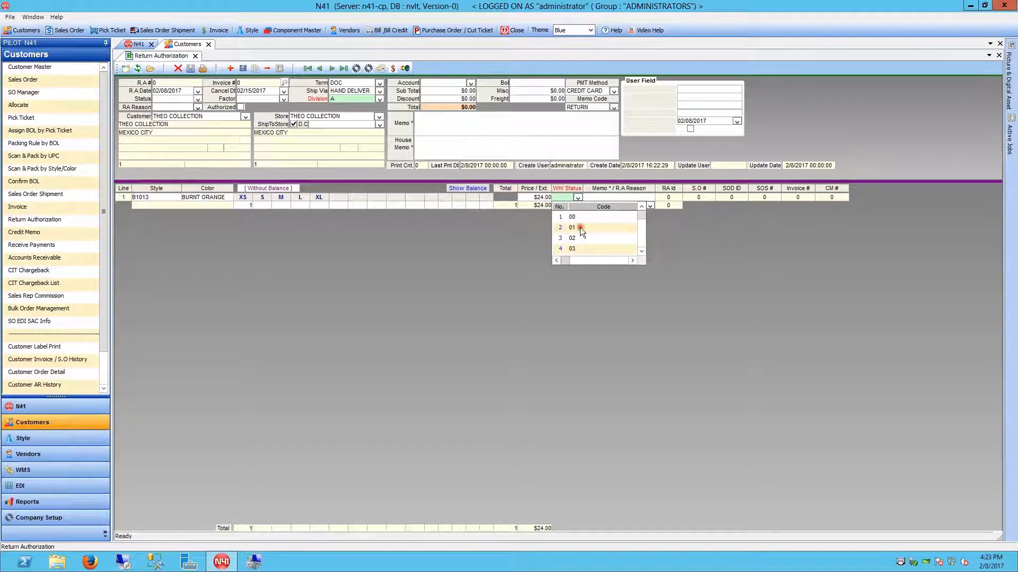
{"action": "left_click", "coordinate": [572, 228]}
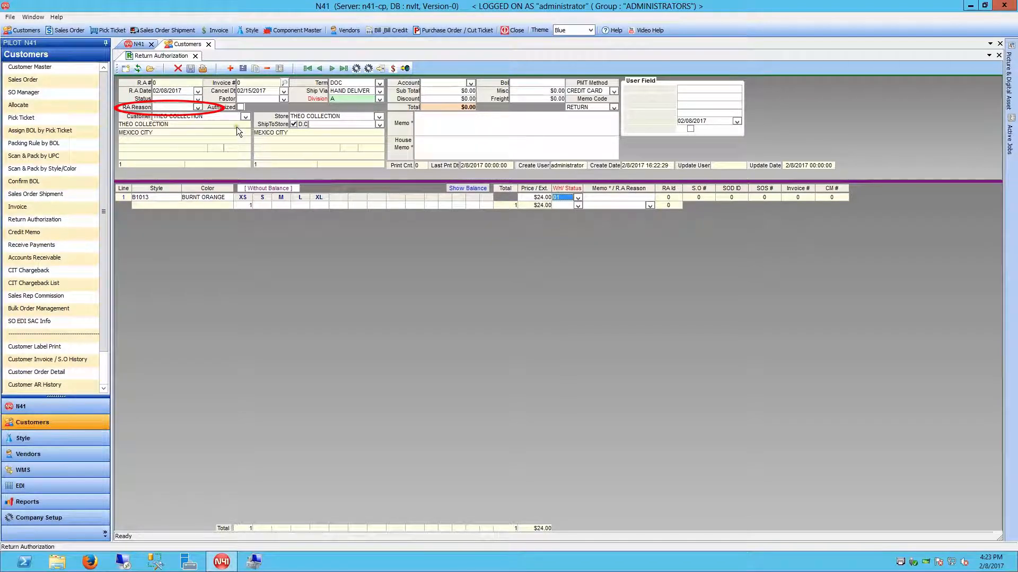
Choose RA reason DAMAGED and copy it to the B1013 detail line
{"action": "left_click", "coordinate": [198, 107]}
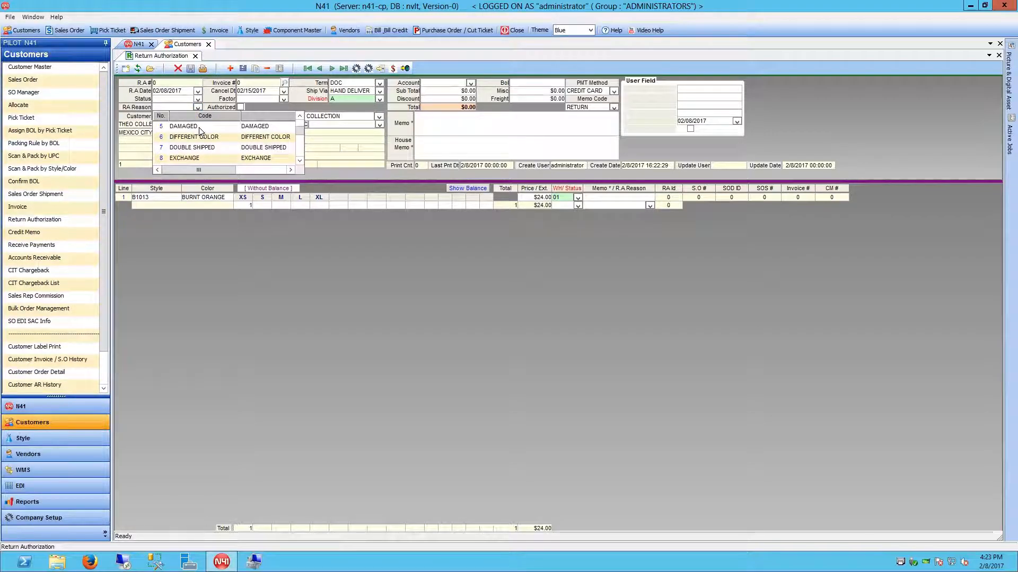
{"action": "left_click", "coordinate": [184, 126]}
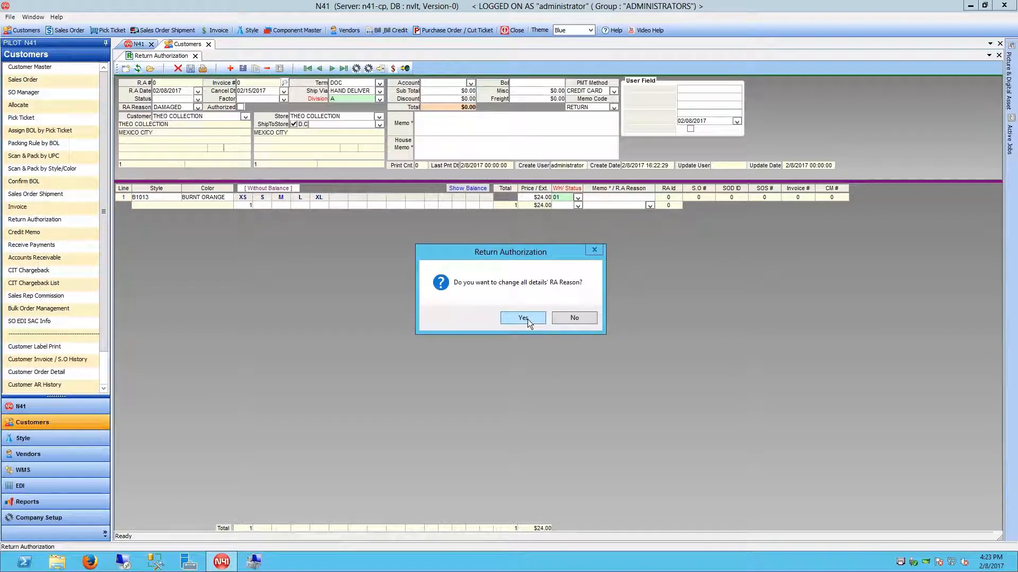
{"action": "left_click", "coordinate": [523, 317]}
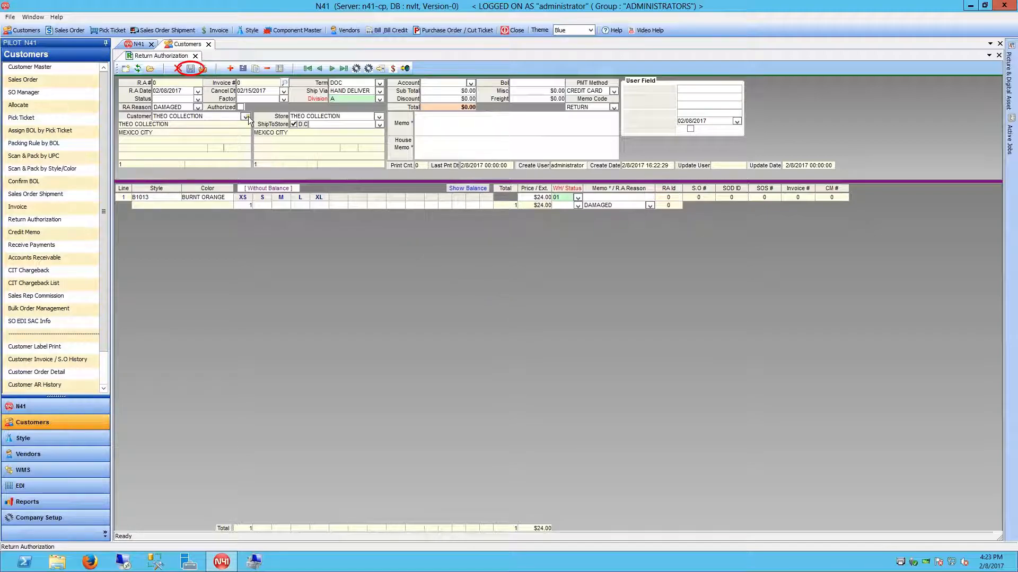
{"action": "mouse_move", "coordinate": [191, 68]}
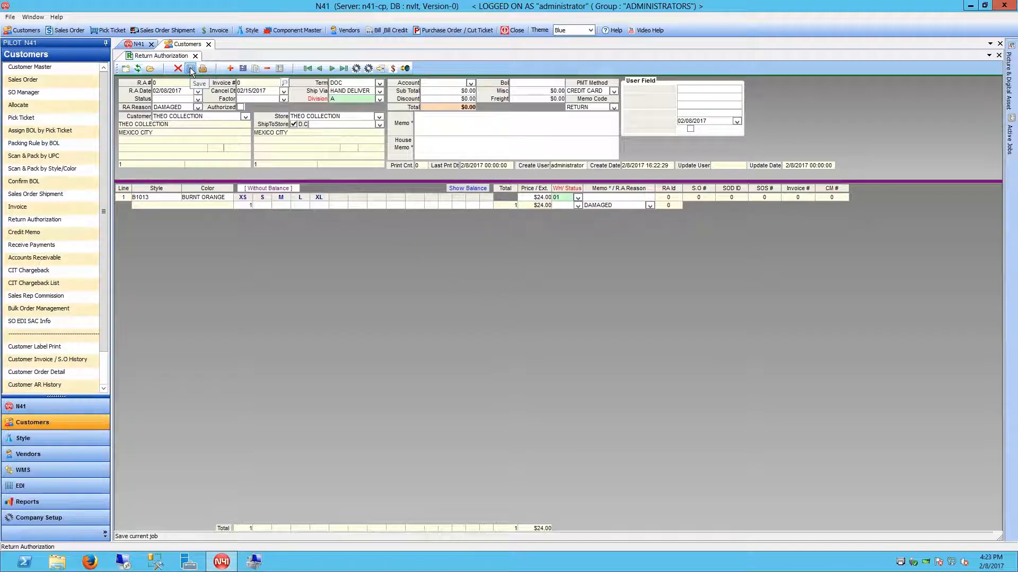